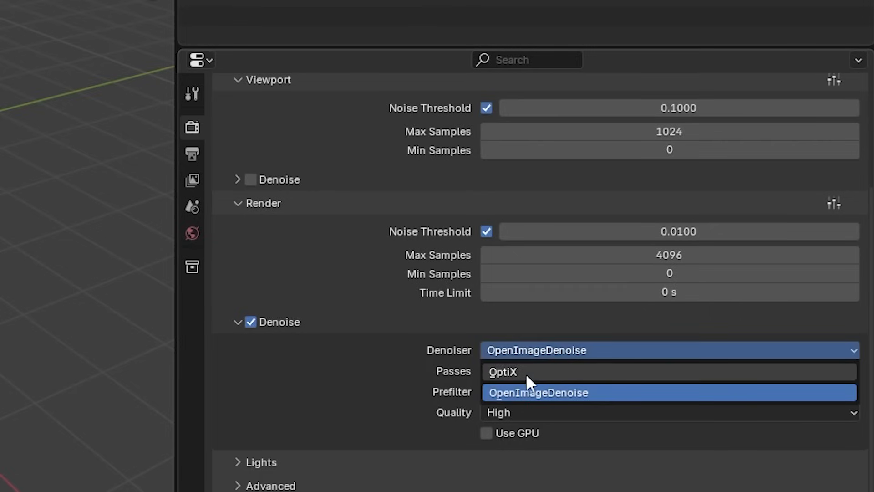
Set Blender's final-render denoiser to OpenImageDenoise
click(503, 371)
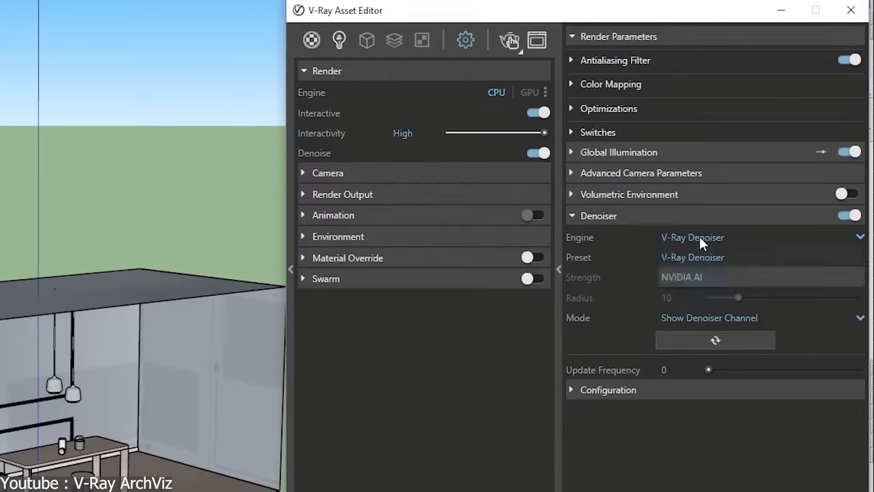
mouse_move(691, 279)
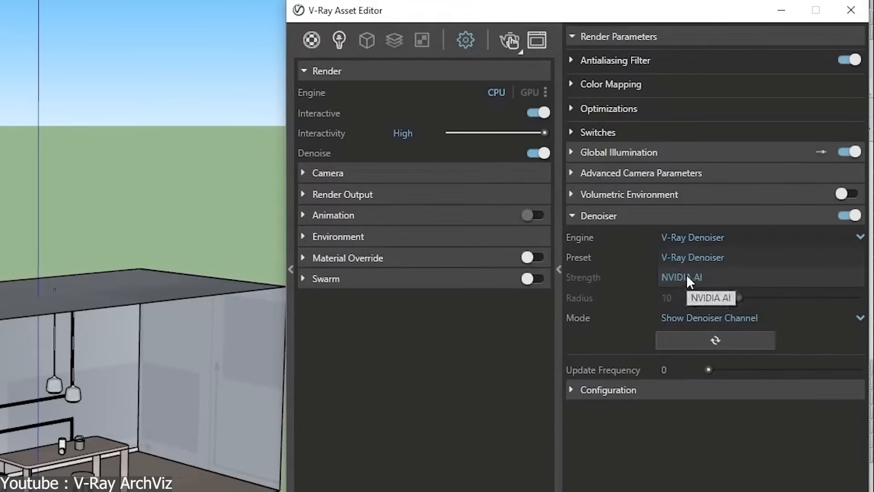
Switch V-Ray's denoiser engine to NVIDIA AI and view the Render_Camera_Closeup_Chair scene
click(711, 298)
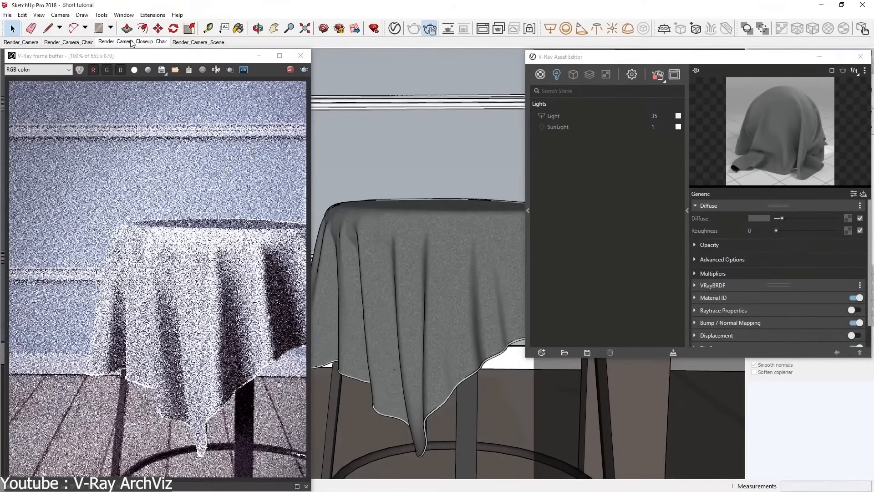
click(37, 70)
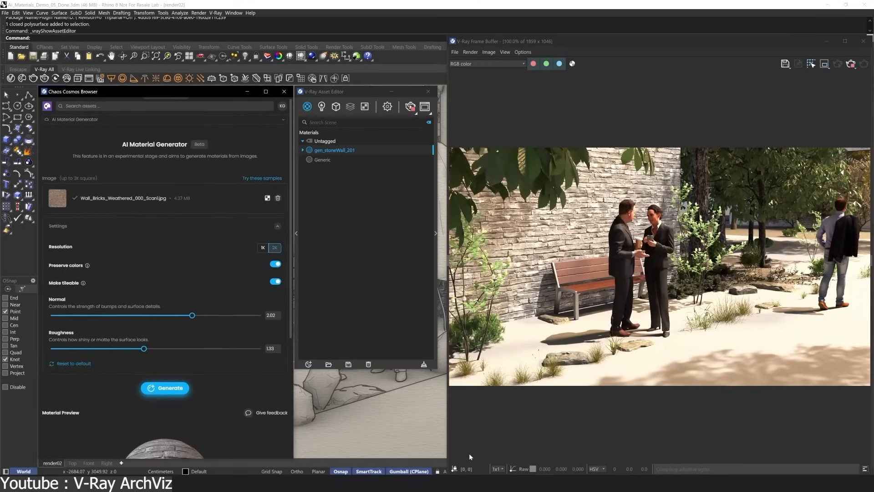
Generate a material from the weathered-bricks photo and save it as a new material
click(165, 387)
text(gen_b)
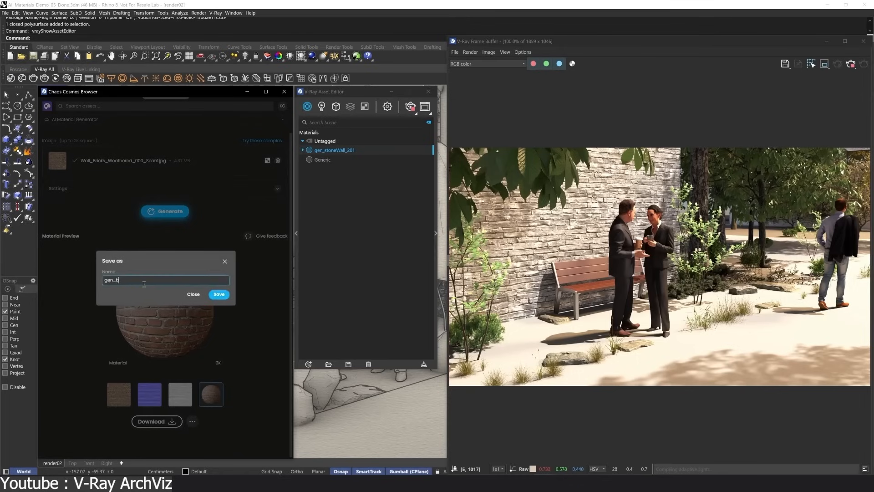
click(218, 295)
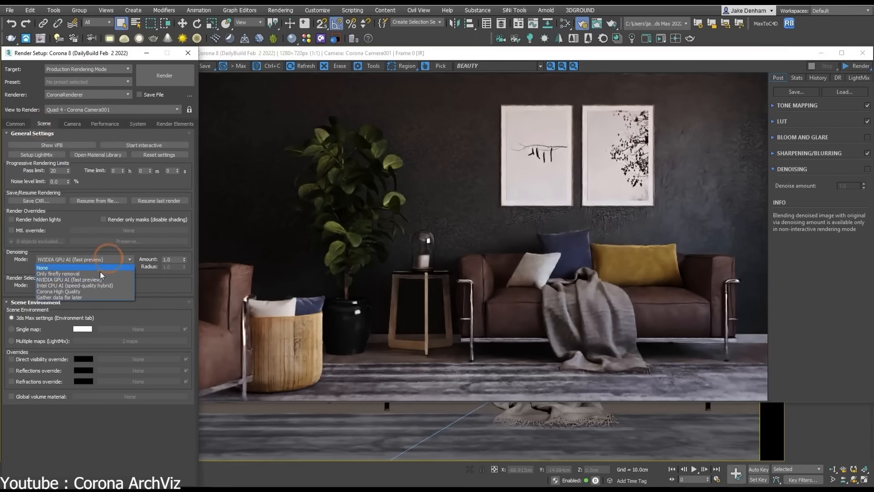
Set Corona denoising to Intel CPU AI (speed-quality hybrid) and render the living room
click(74, 286)
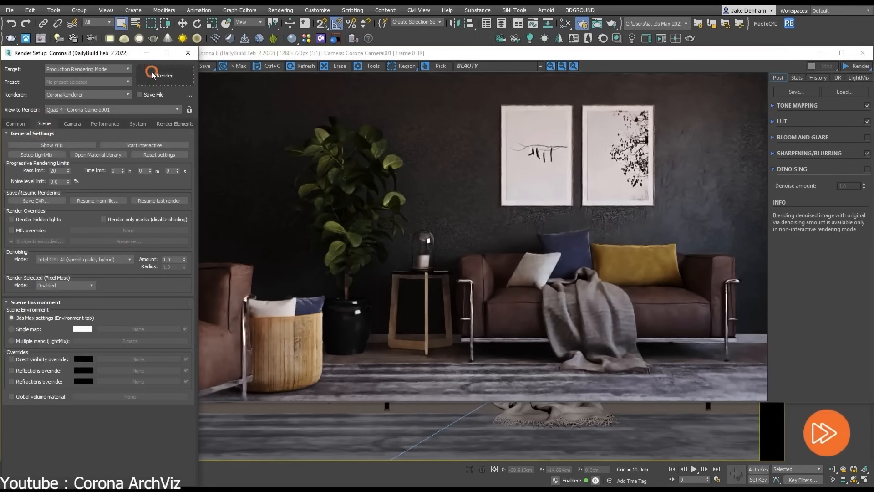
click(164, 75)
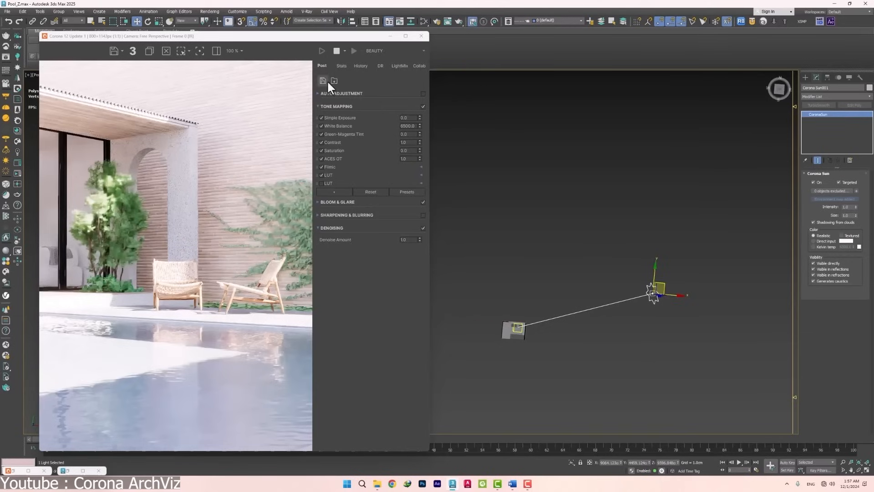
Enable Auto Adjustment on the pool render with exposure and white balance at 1.0
click(341, 93)
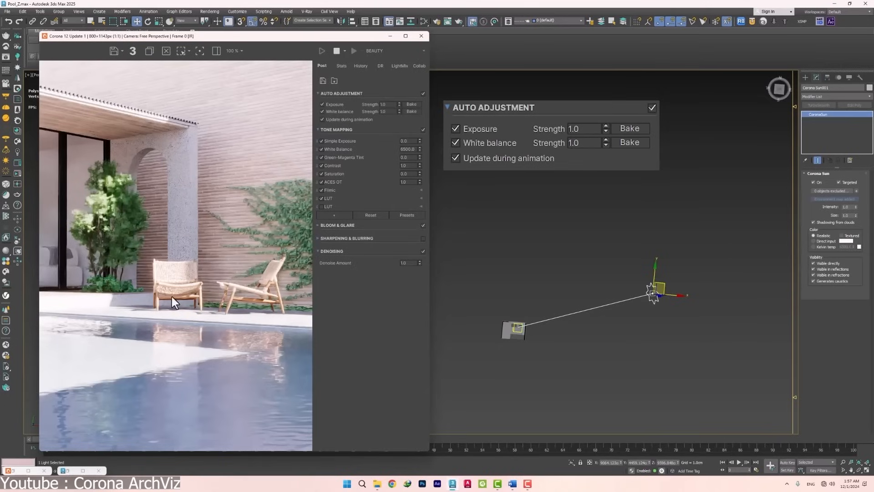
mouse_move(77, 389)
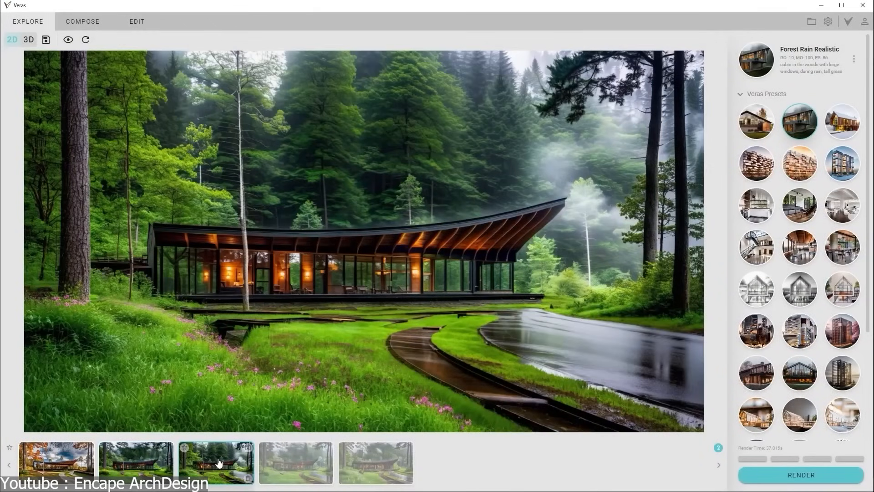
Browse the fourth and fifth forest variations, then view the Timber Autumn Realistic compose settings
click(296, 463)
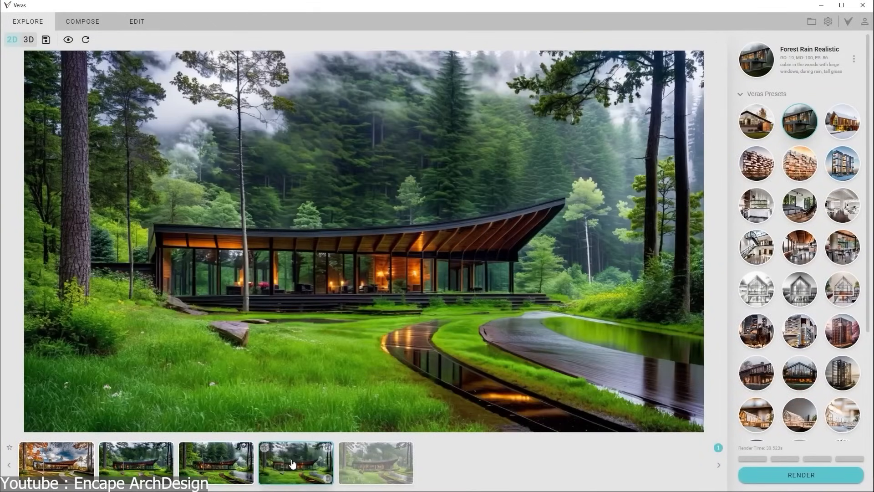
click(375, 463)
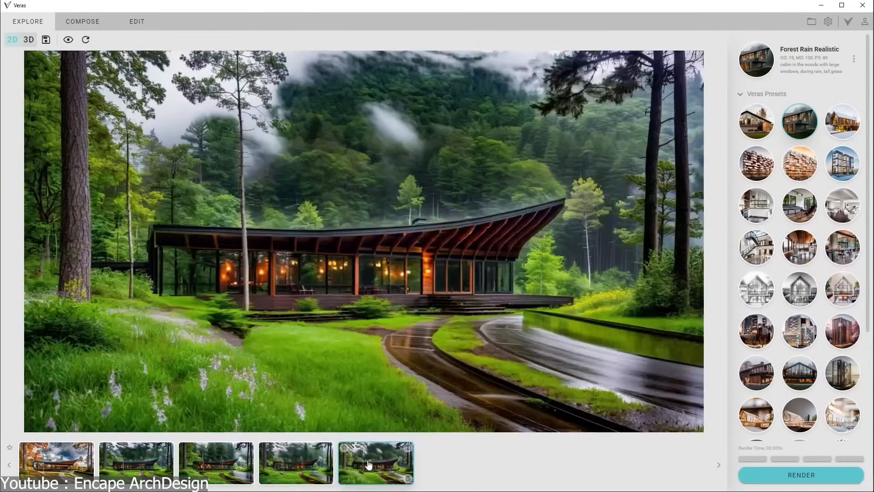
click(756, 121)
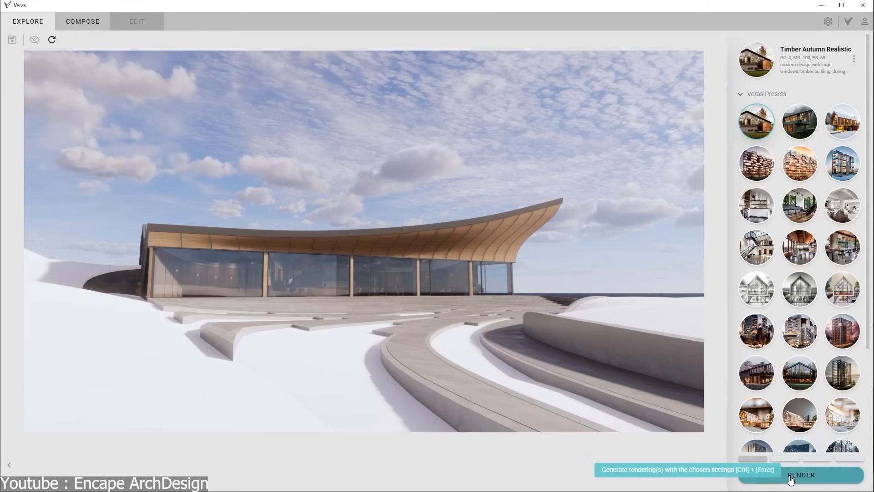
click(801, 474)
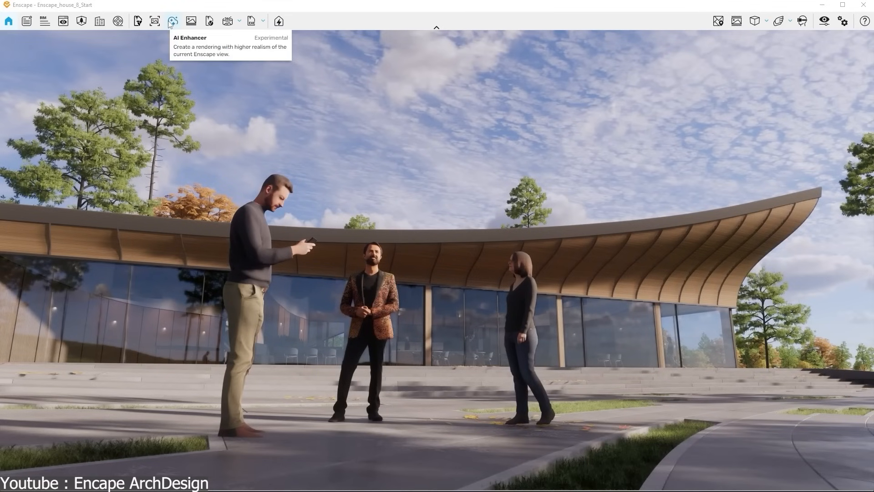
click(173, 20)
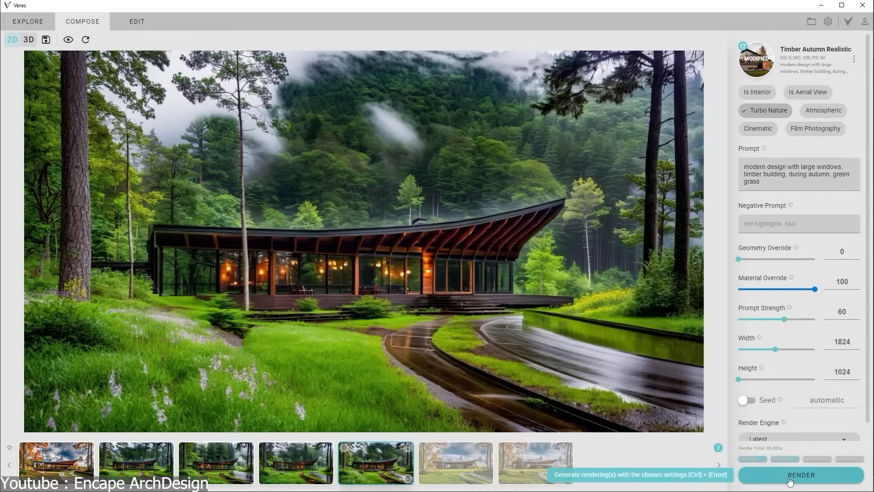
Render a new autumn rendition of the timber cabin with geometry override at 50
click(801, 474)
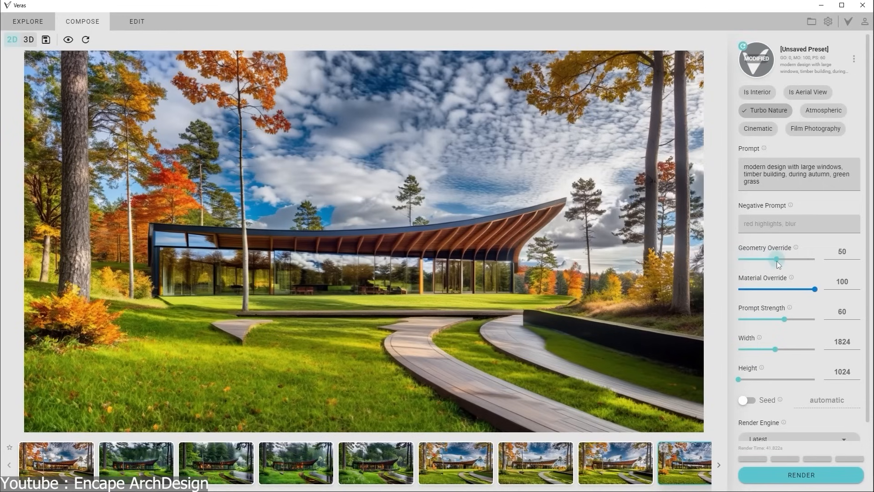
mouse_move(780, 474)
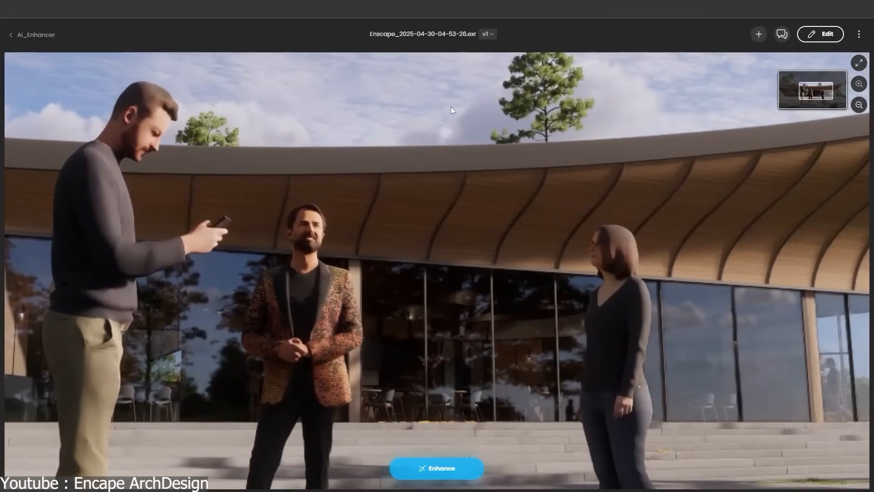
Open the enhanced v2 pavilion image and zoom in on the three people
click(485, 34)
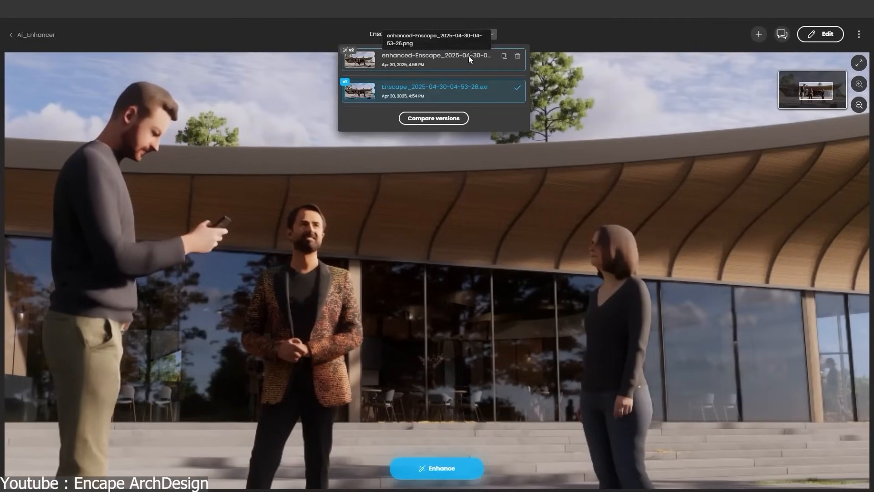
click(433, 60)
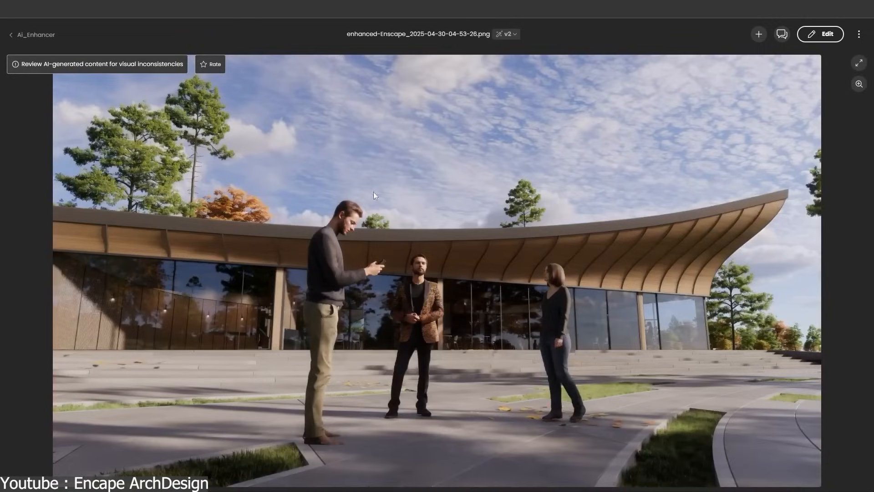
click(858, 83)
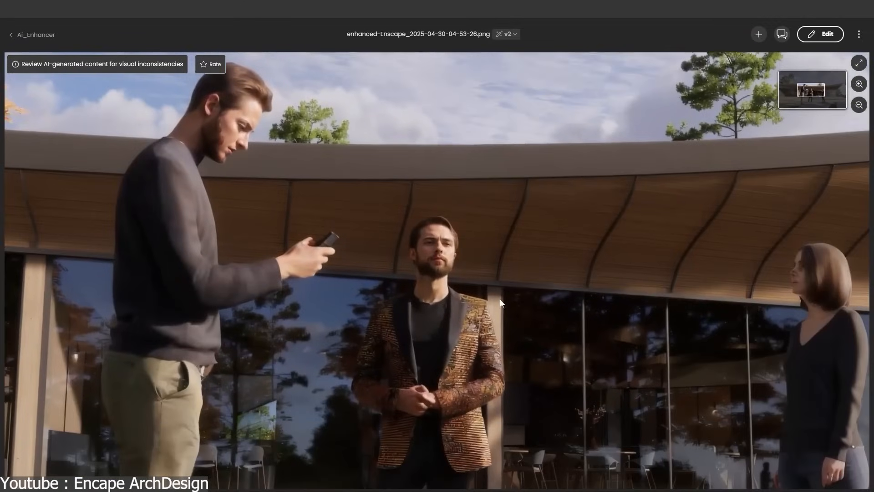
mouse_move(459, 279)
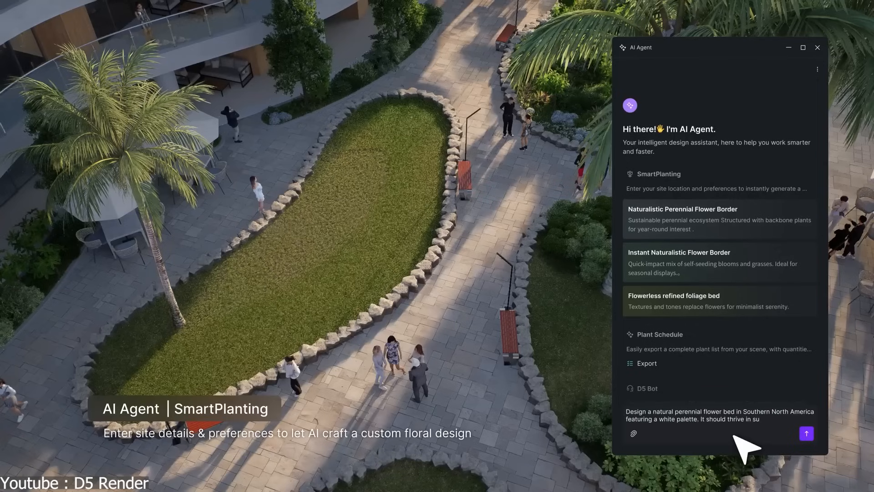
click(805, 433)
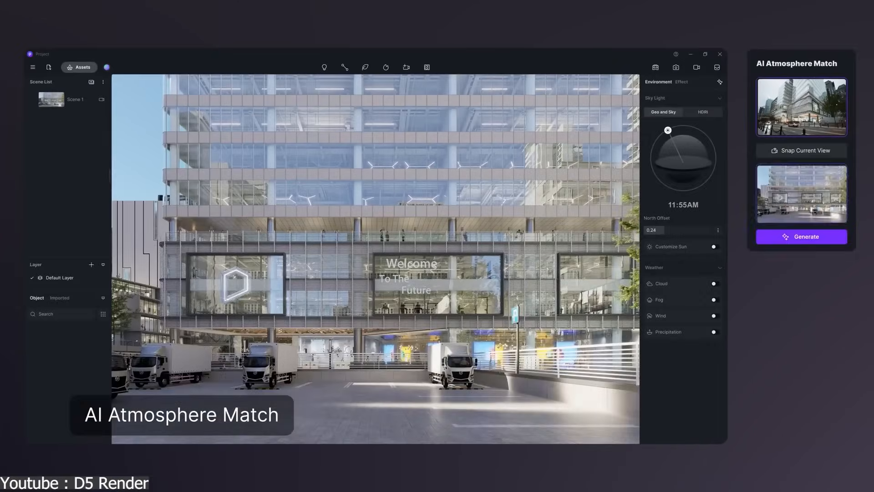
Apply a Watercolor preset from the Stylized tab to the modern house
click(800, 237)
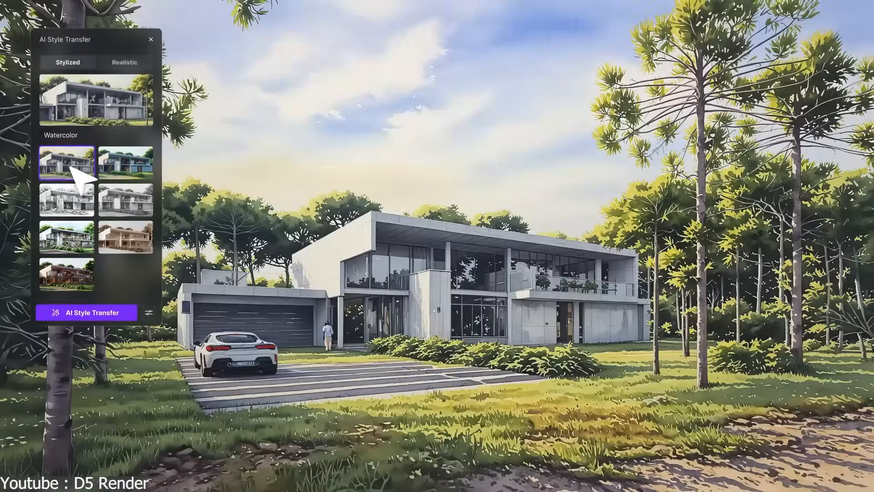
Switch to Realistic style transfer and pick a reference image for the house
click(124, 62)
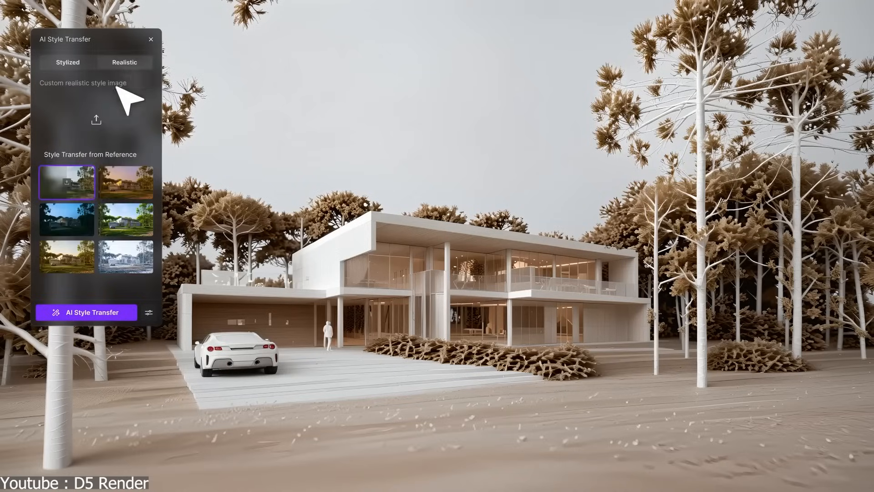
click(86, 312)
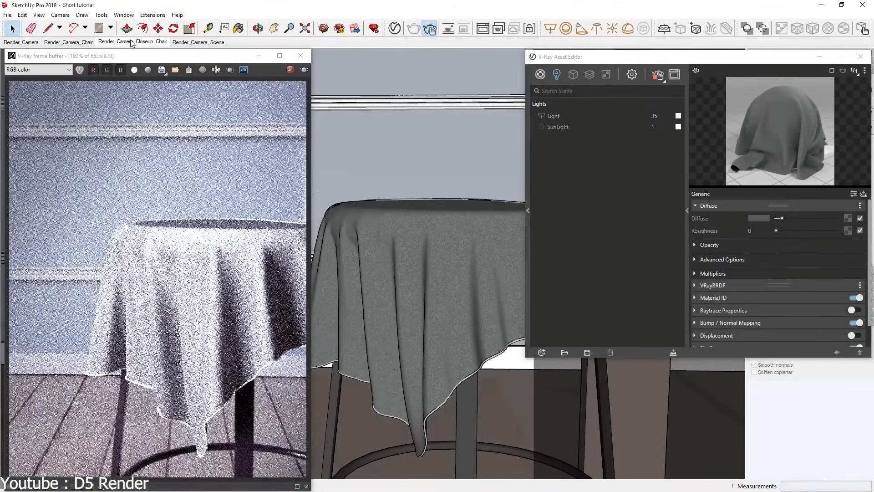
Switch to the Render_Camera_Closeup_Chair scene for the tablecloth close-up render
click(37, 69)
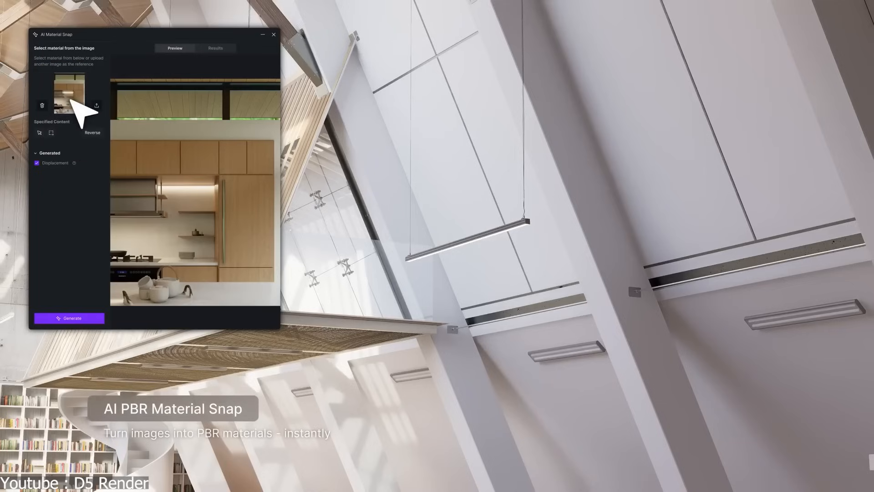
Load the kitchen photo as the AI Material Snap reference image
click(39, 132)
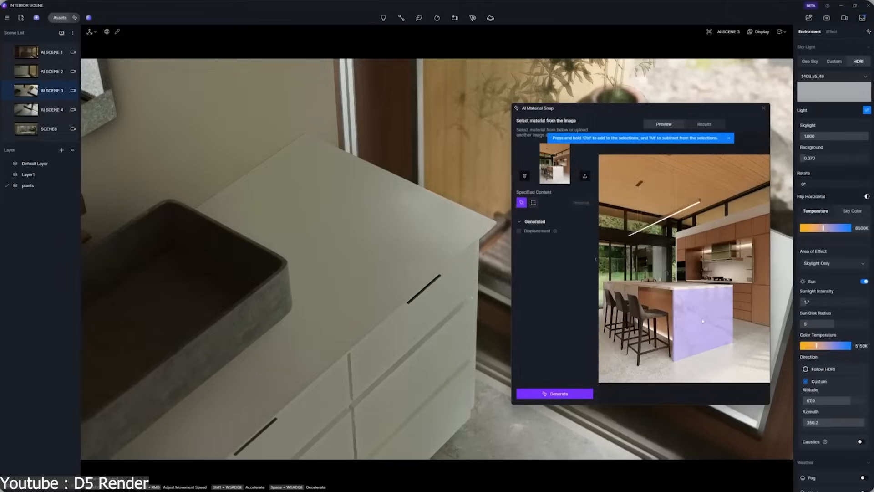
Generate and keep white marble from the island, then mark the tall wooden cabinet
click(554, 393)
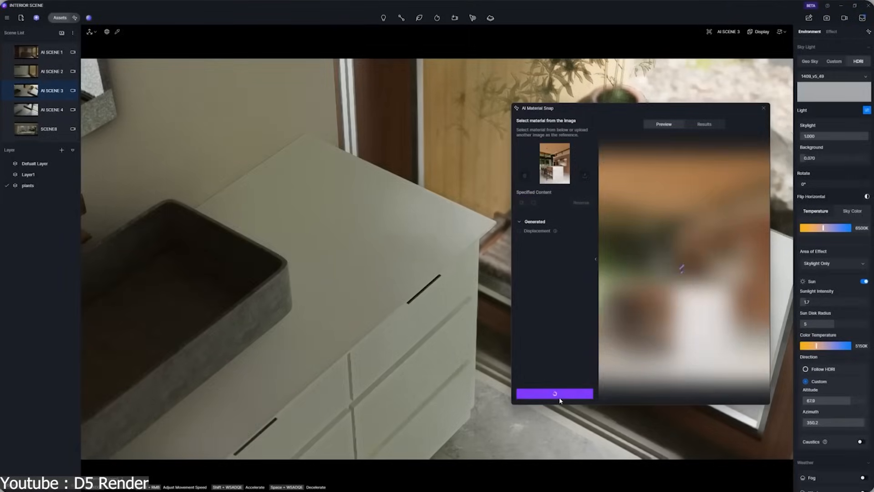
click(554, 394)
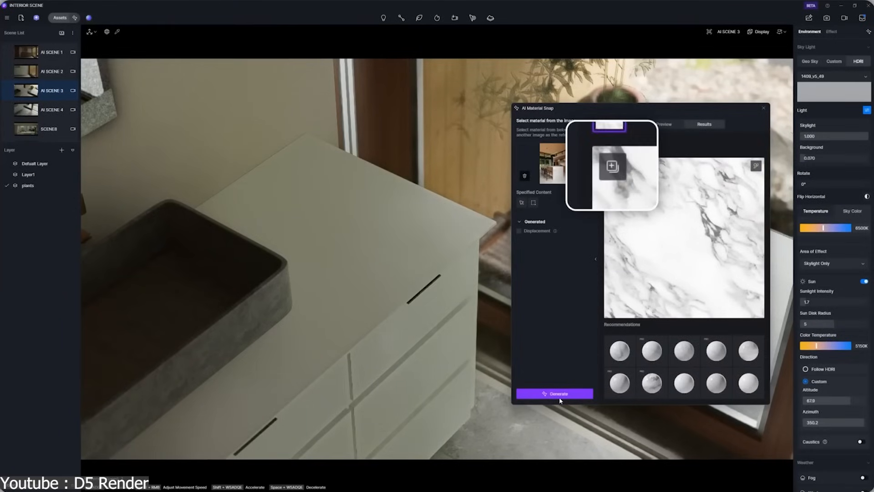
click(554, 394)
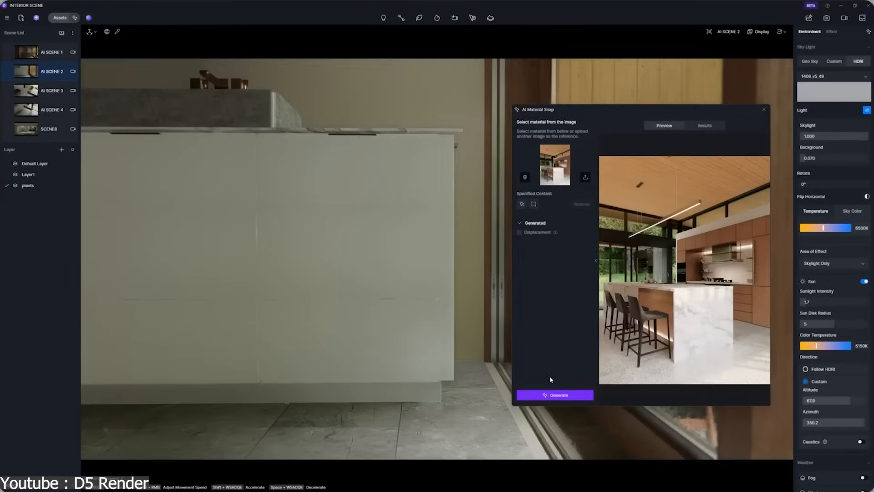
click(521, 204)
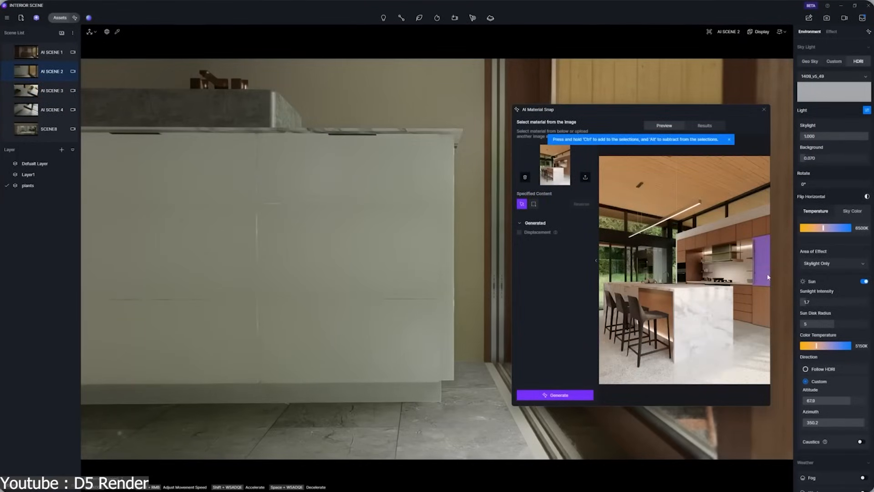
click(554, 395)
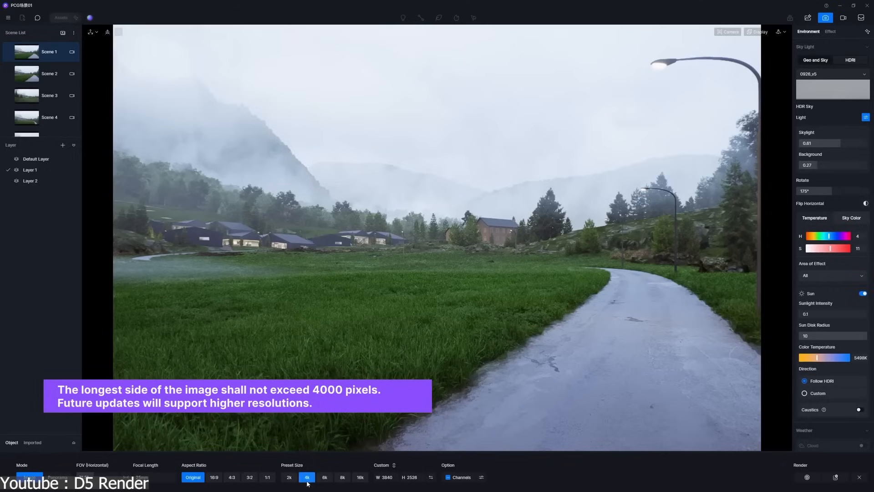
Choose the 4K preset (3840 x 2526) for the foggy valley render output
click(481, 476)
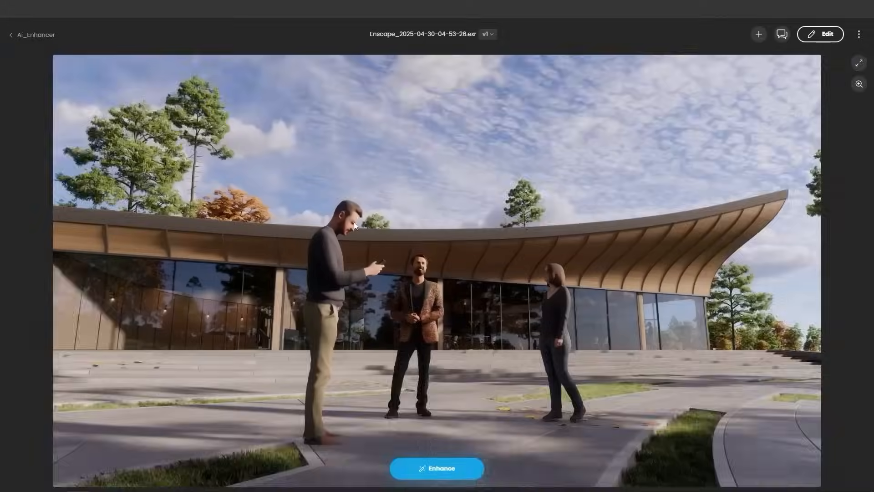
Compare zoomed-in people in the original v1 EXR and enhanced v2 PNG
click(858, 84)
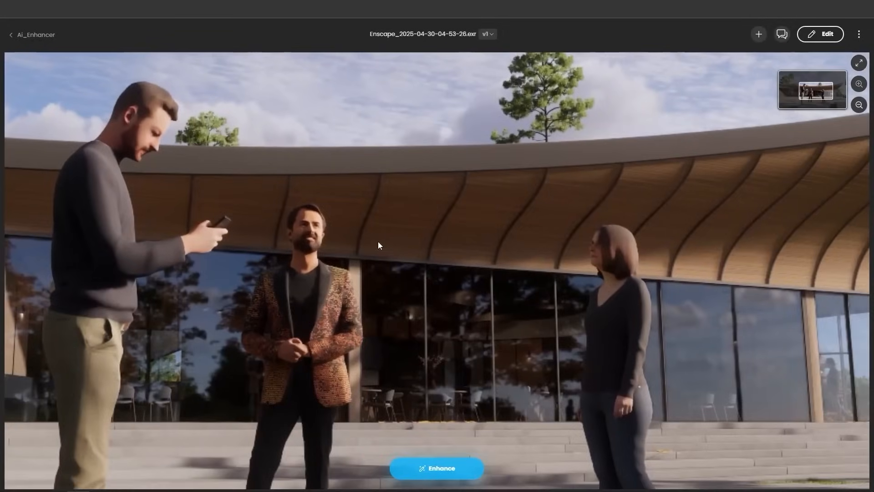
click(486, 34)
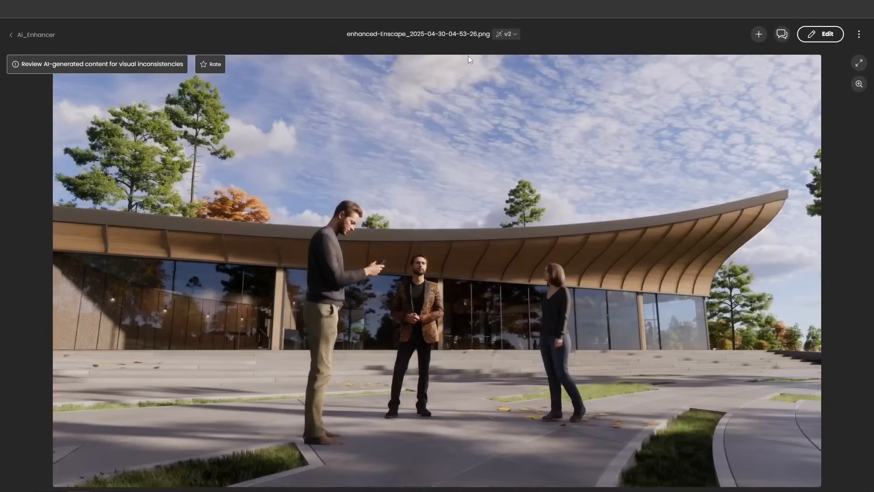
click(858, 83)
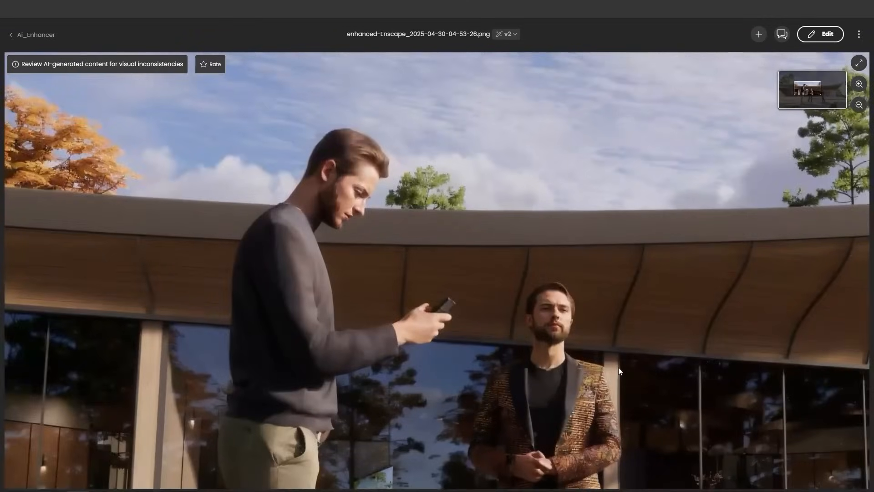